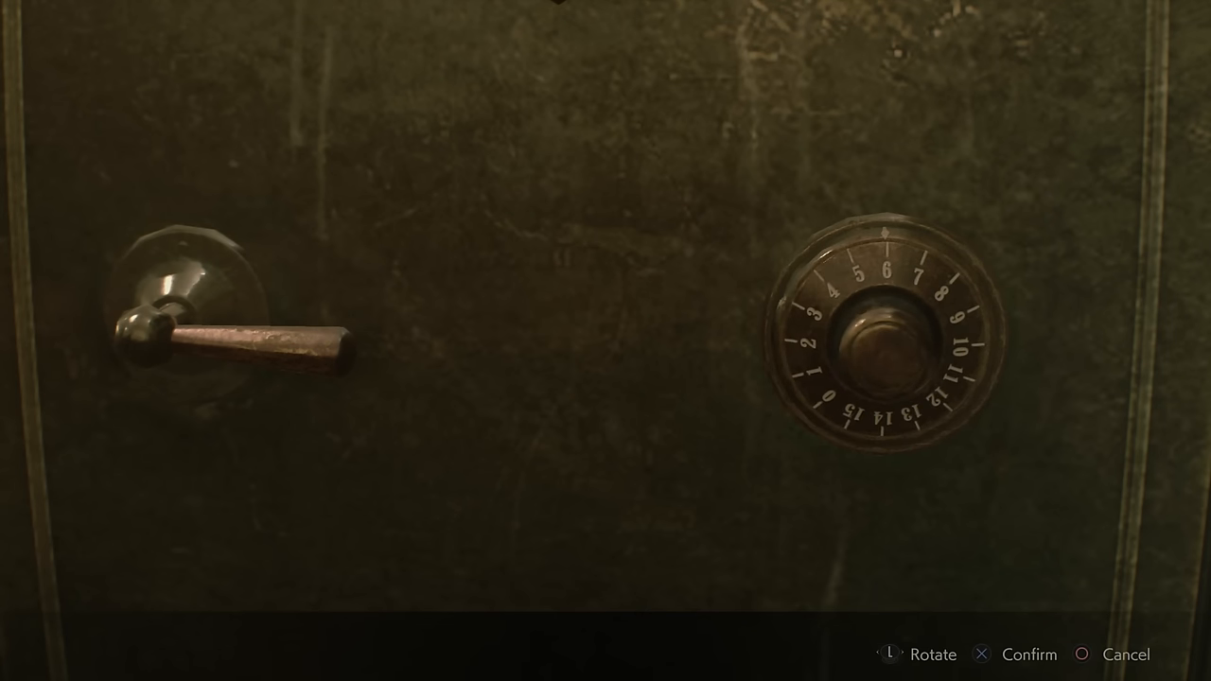
pyautogui.press('L')
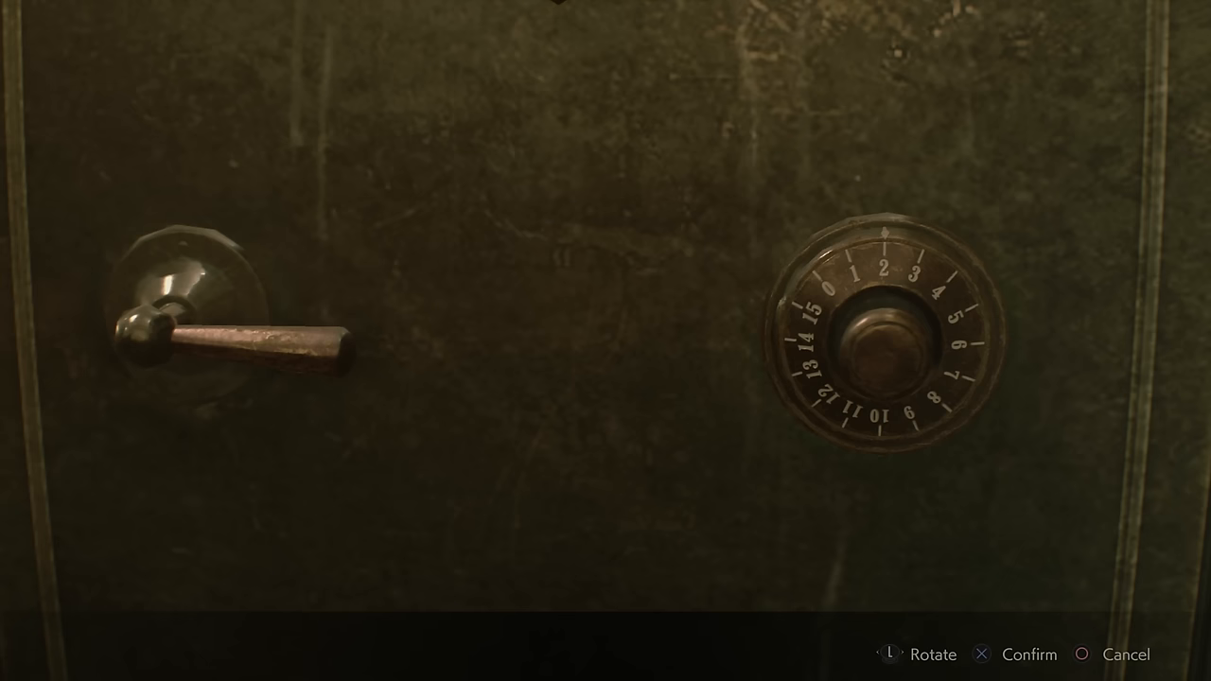